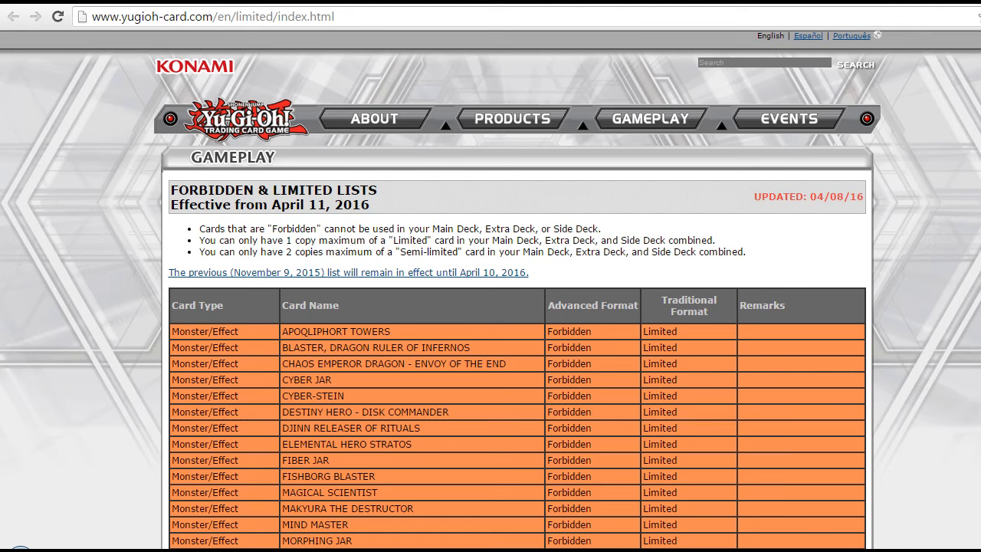
scroll("down", 3)
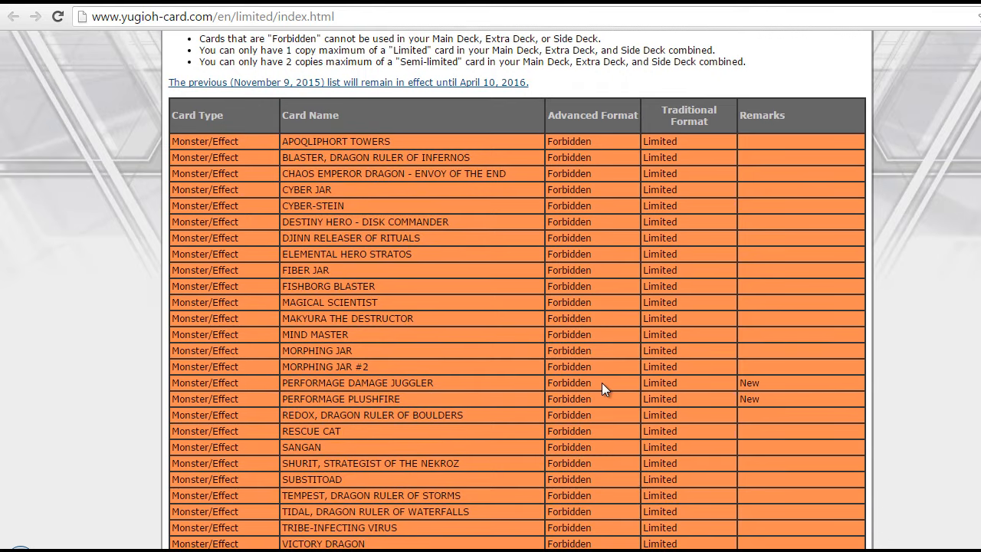
mouse_move(417, 374)
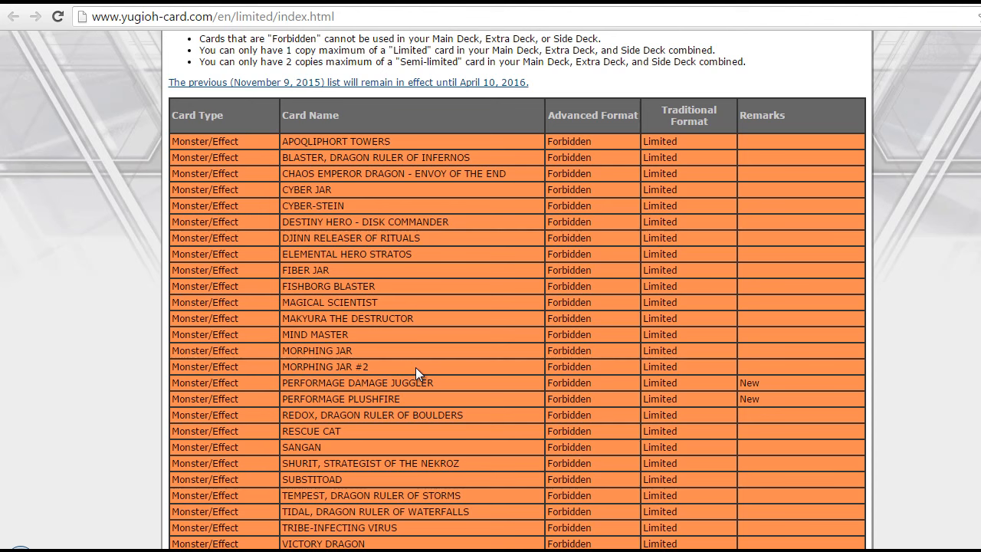
mouse_move(383, 399)
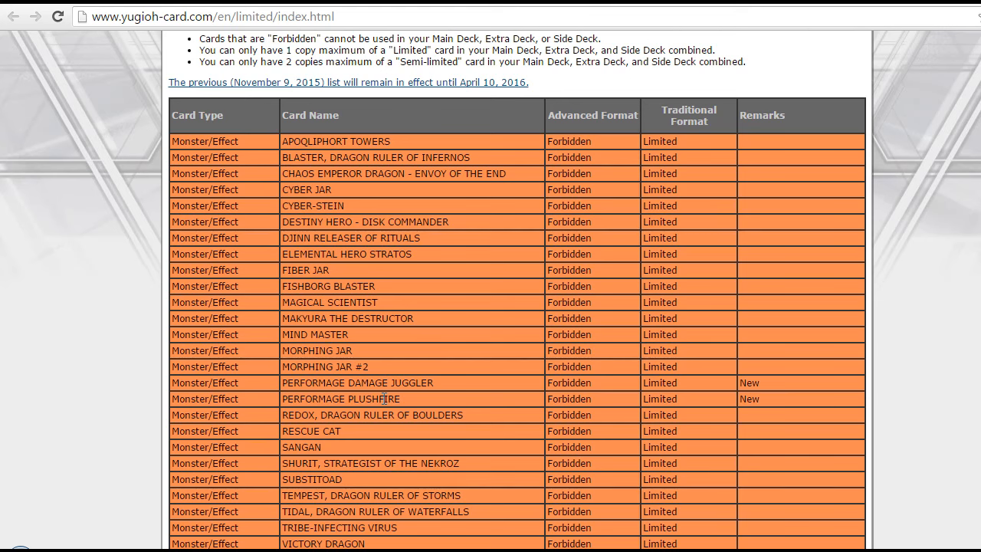
mouse_move(719, 250)
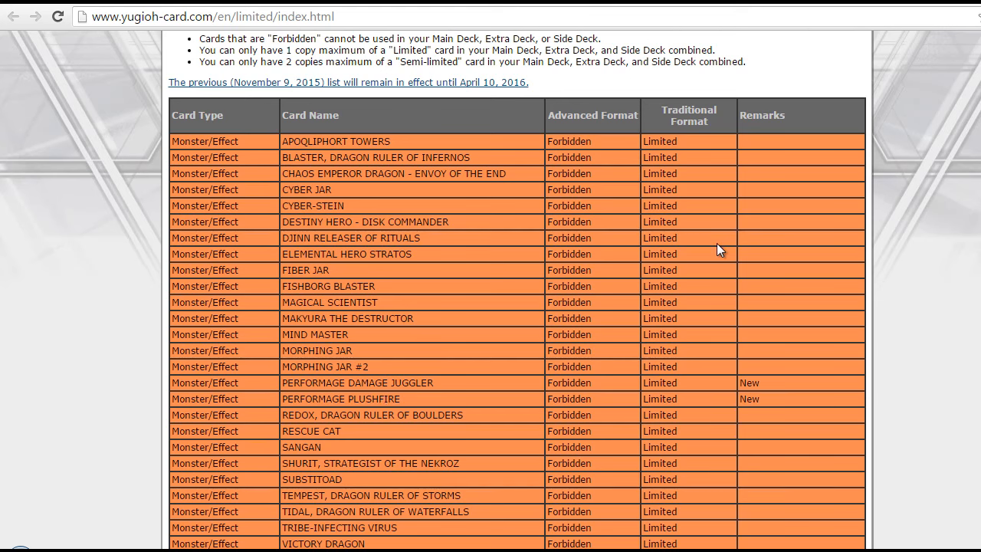
scroll("down", 3)
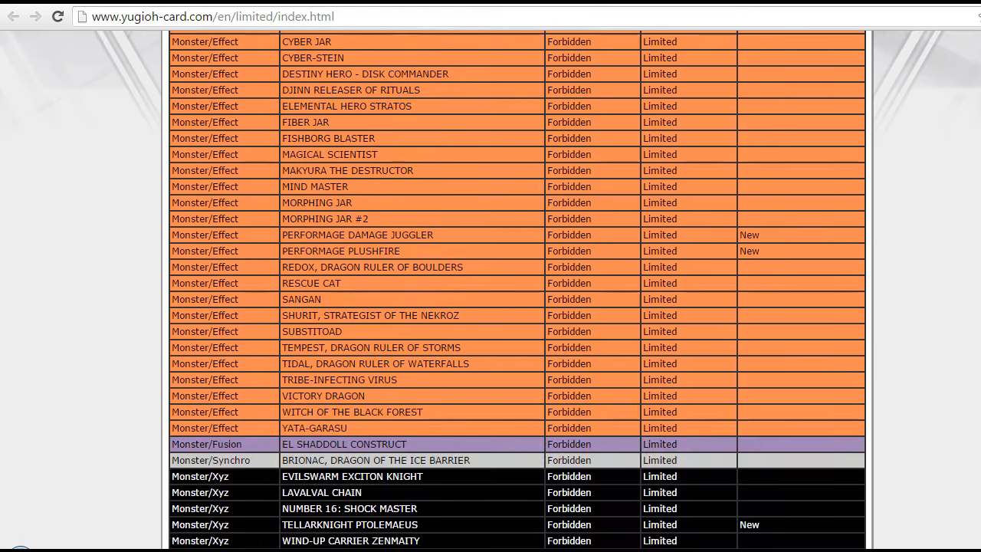
scroll("down", 3)
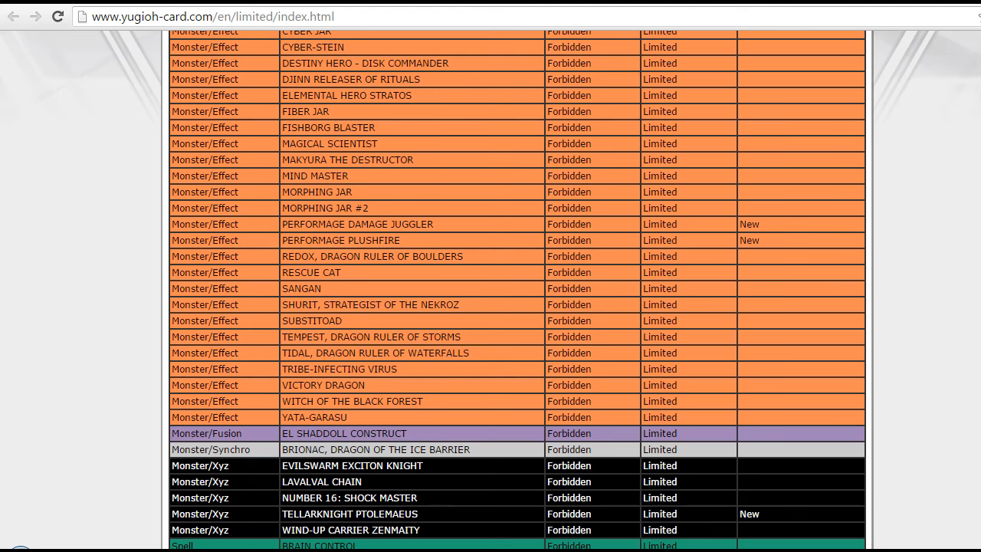
scroll("down", 3)
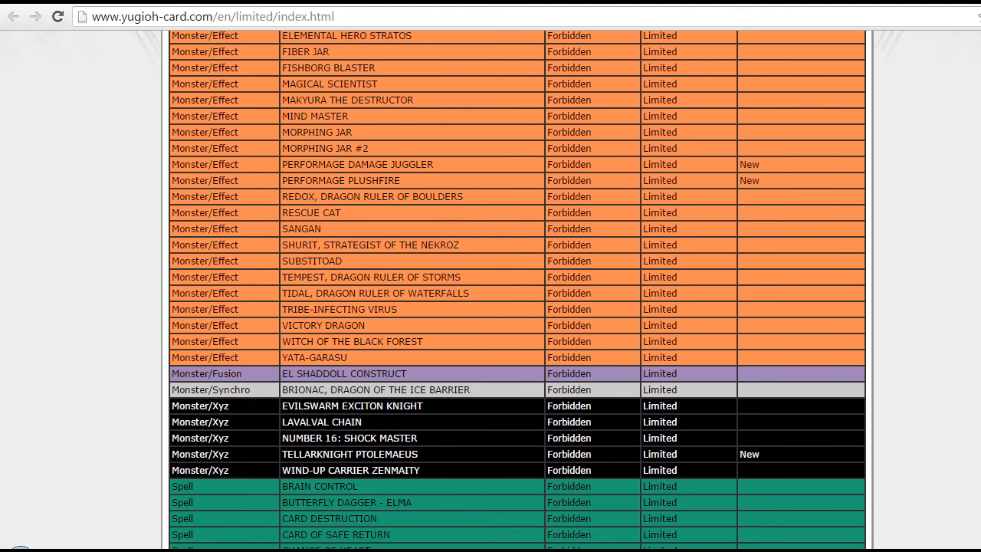
scroll("down", 3)
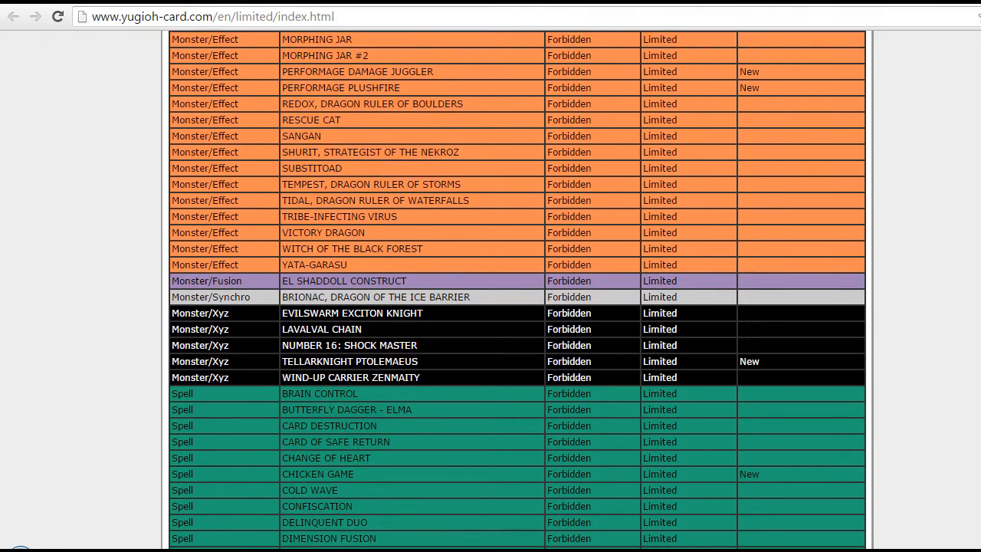
scroll("down", 3)
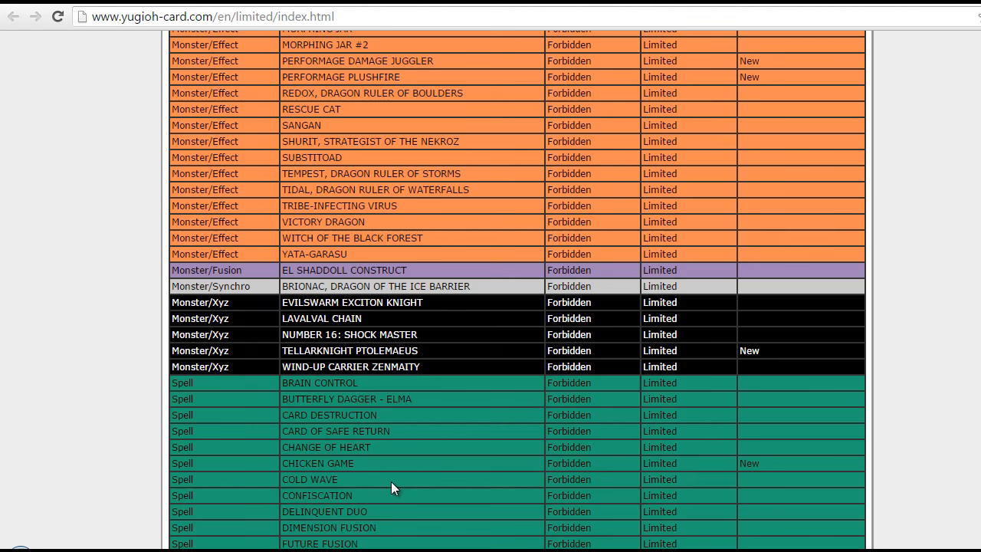
mouse_move(549, 448)
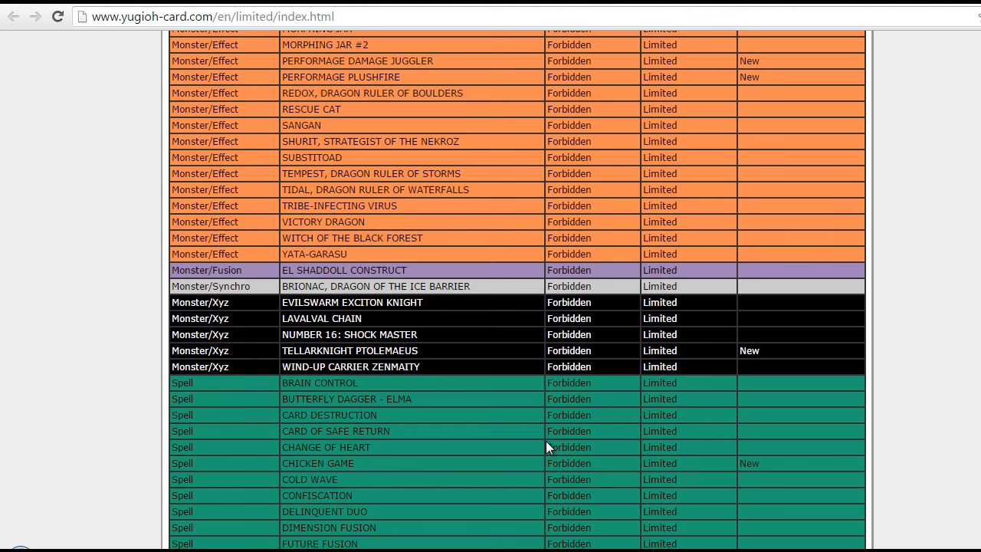
scroll("down", 3)
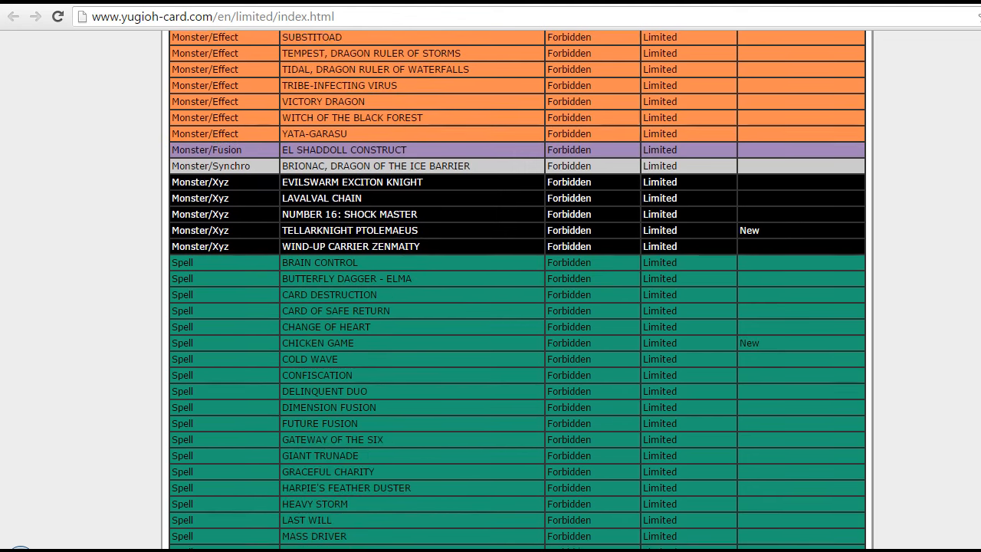
scroll("down", 3)
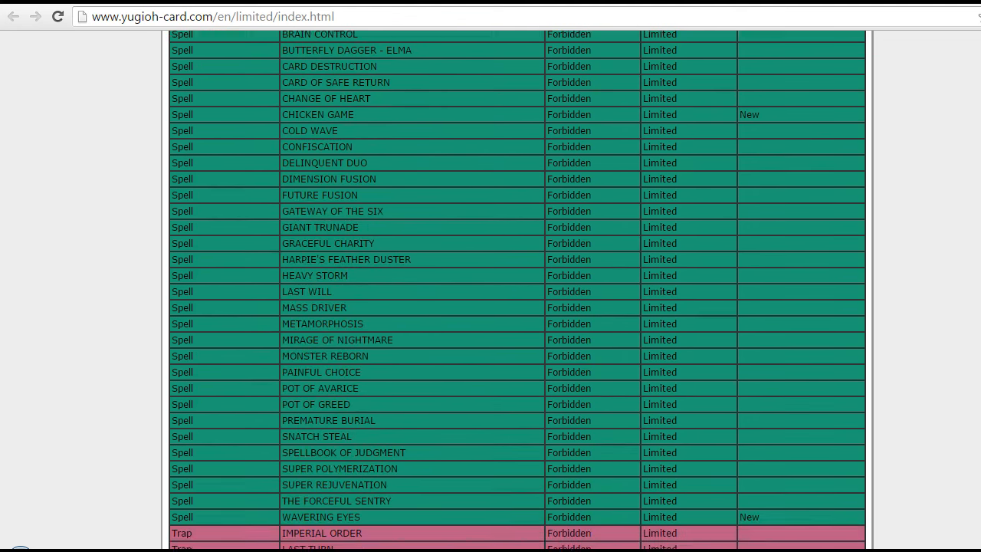
scroll("down", 3)
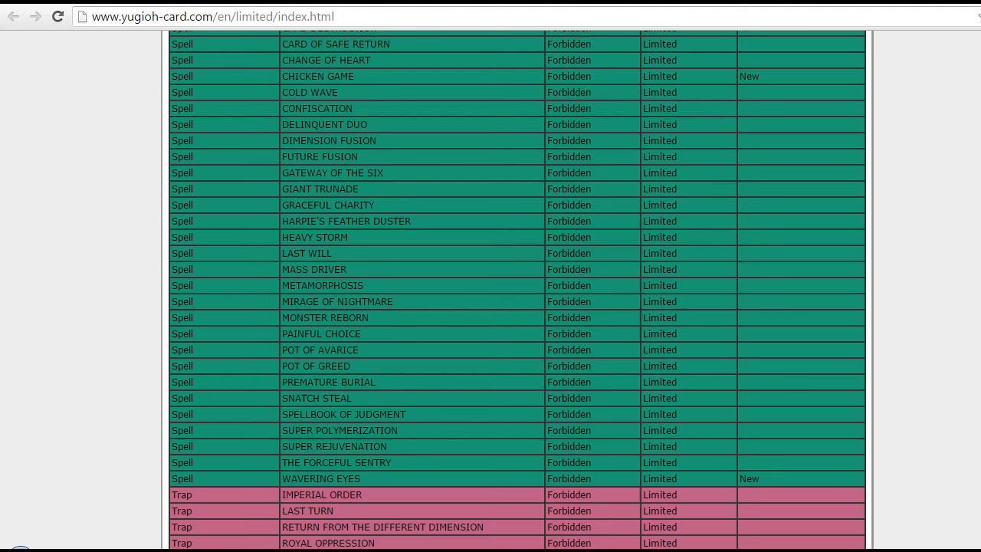
scroll("down", 3)
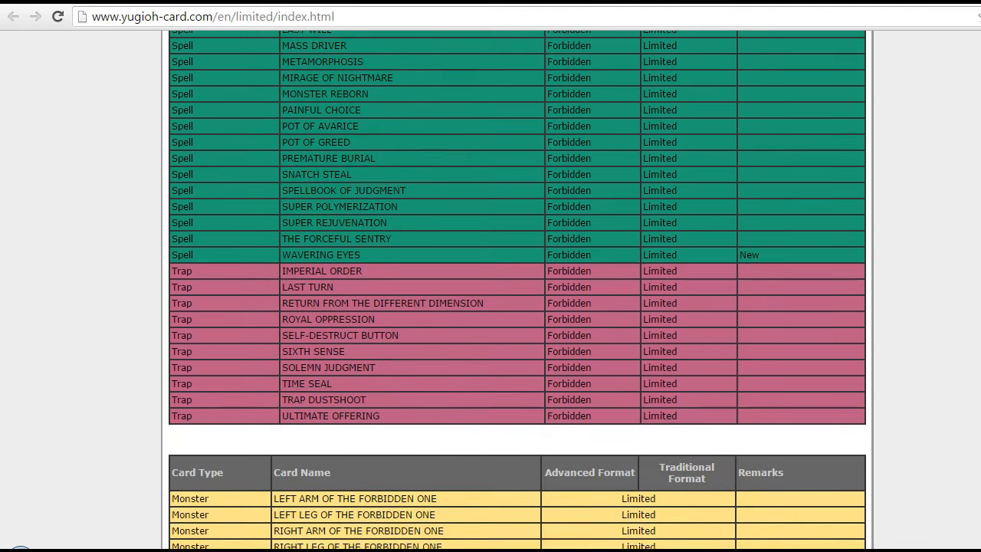
scroll("down", 3)
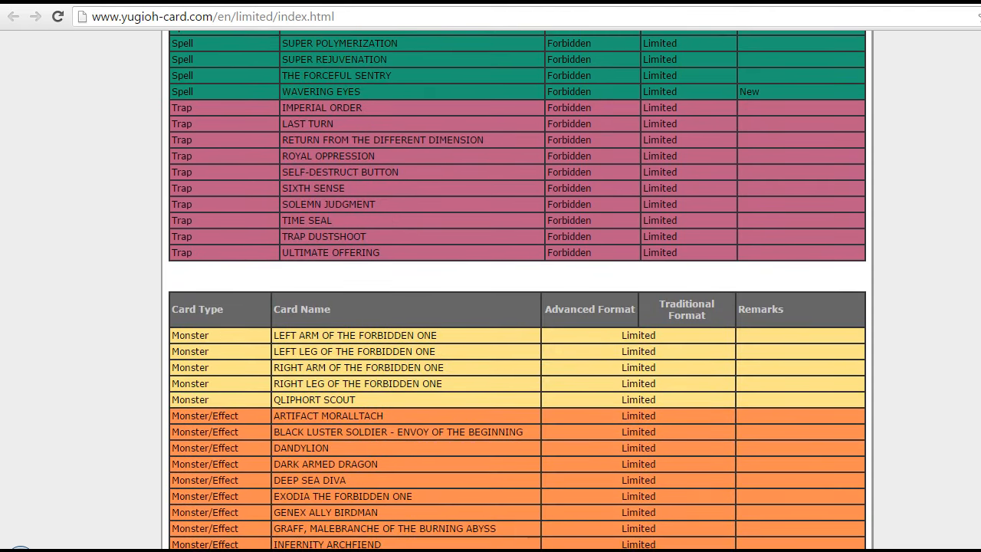
scroll("down", 3)
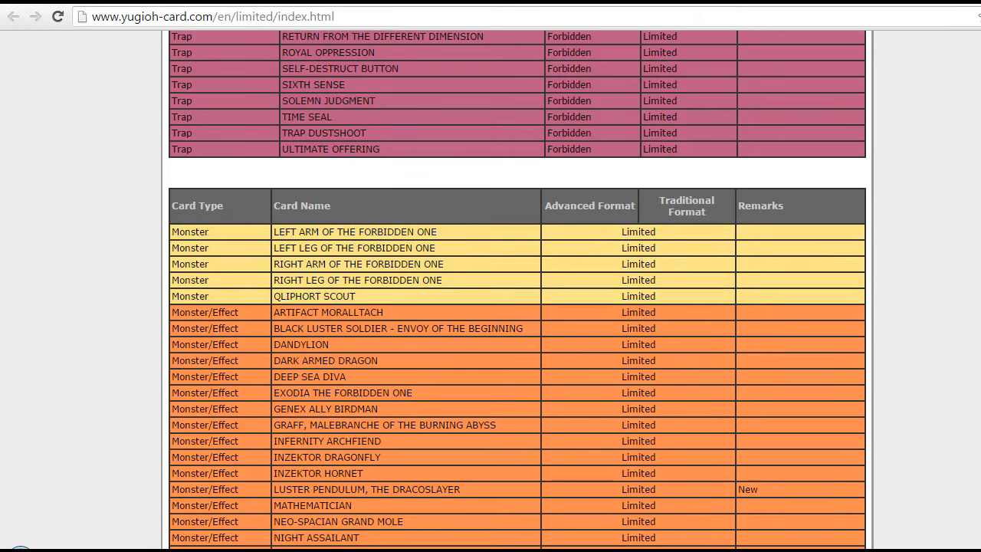
scroll("down", 3)
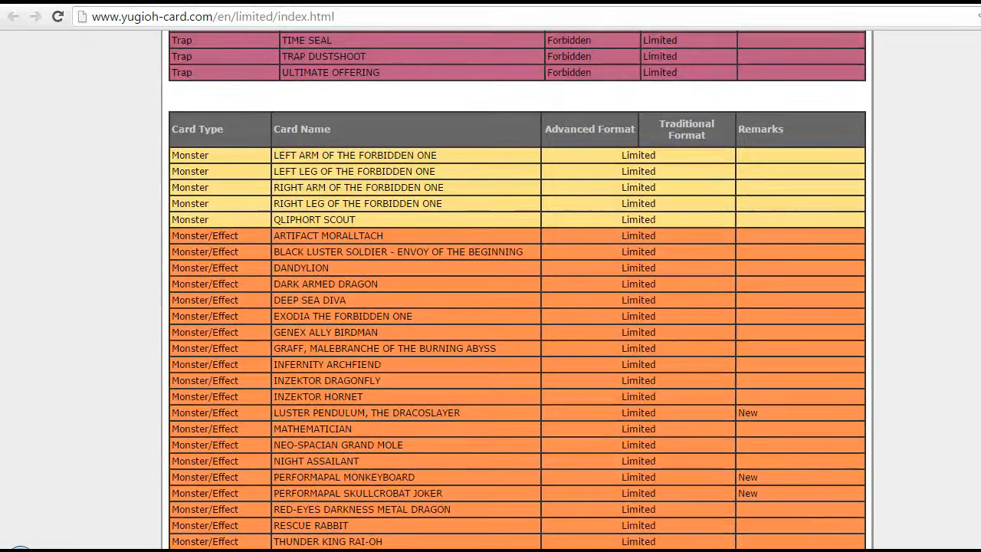
mouse_move(452, 484)
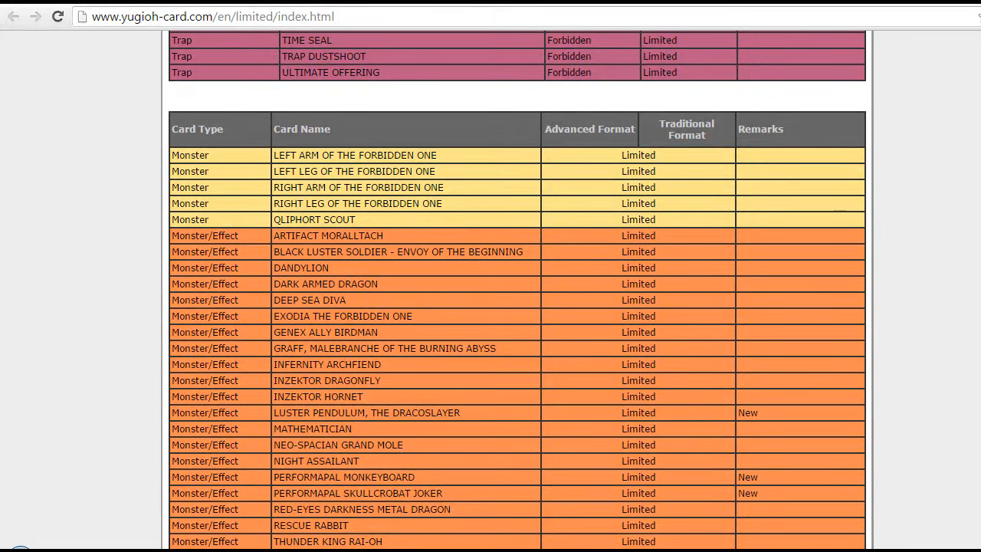
mouse_move(419, 478)
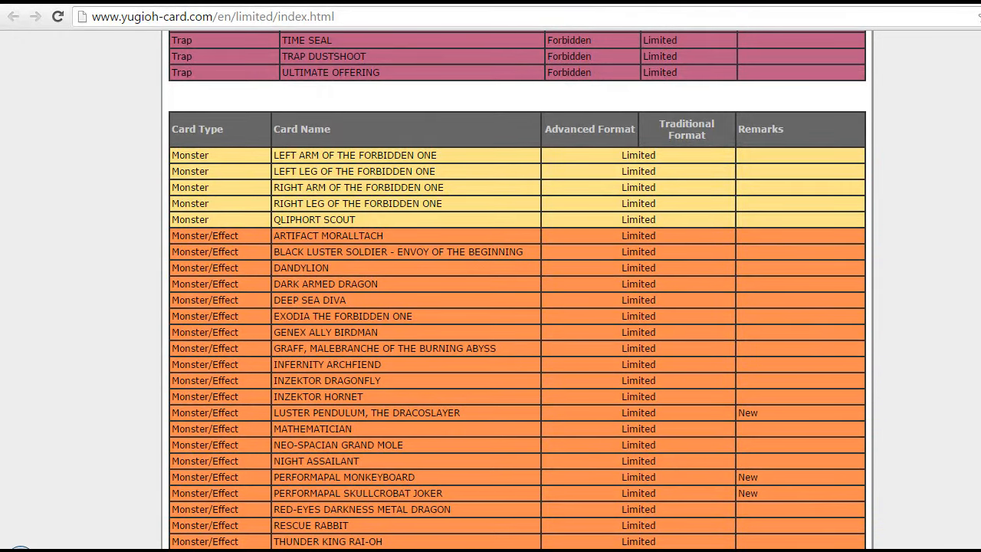
scroll("down", 3)
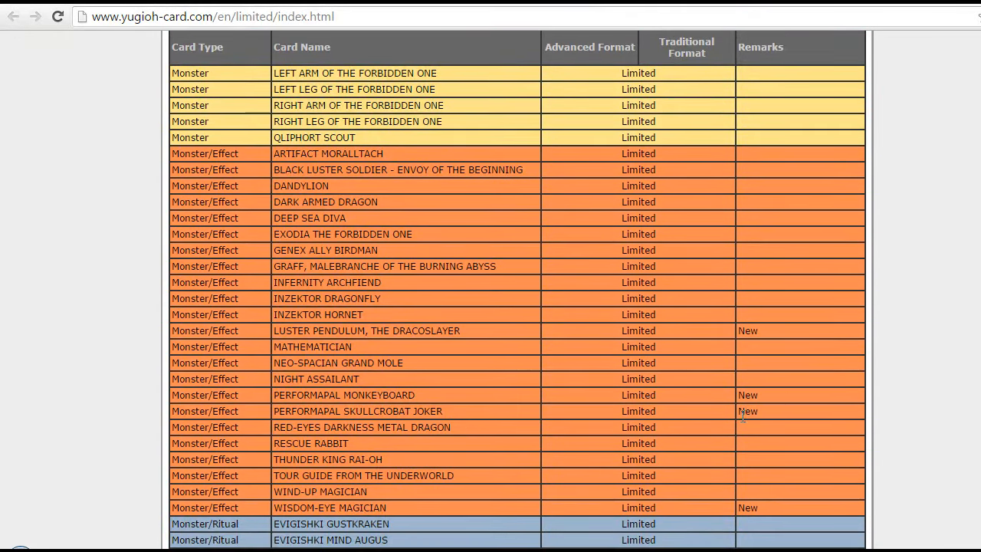
mouse_move(391, 513)
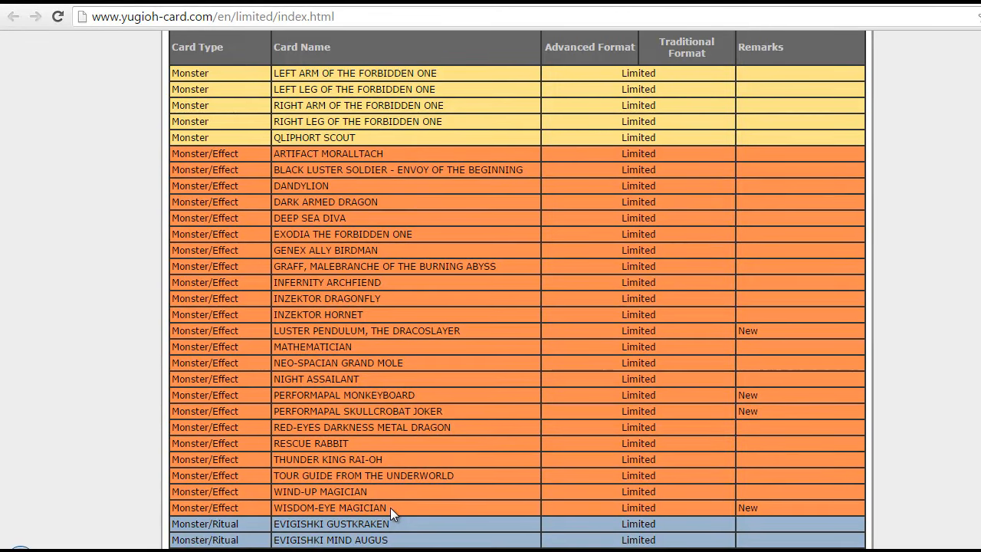
scroll("down", 3)
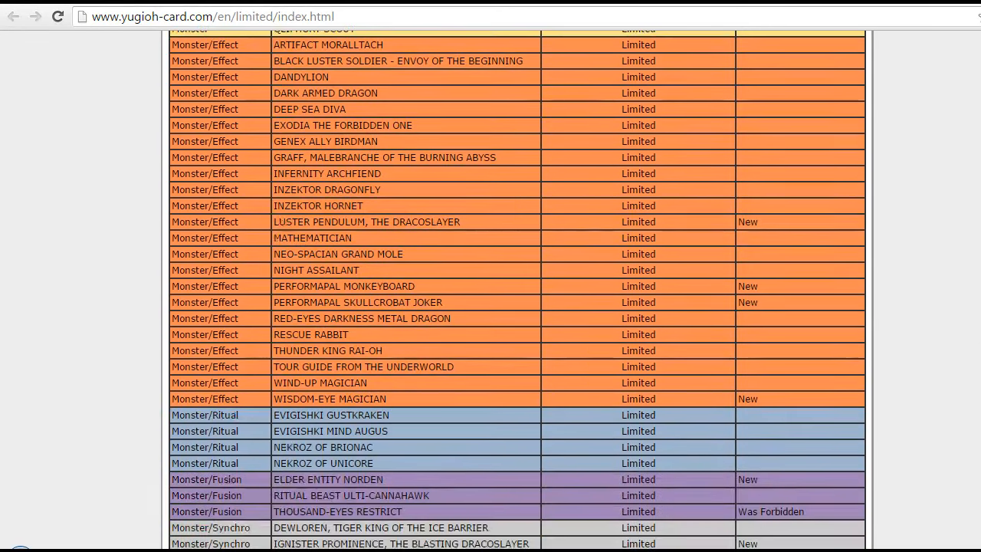
mouse_move(463, 487)
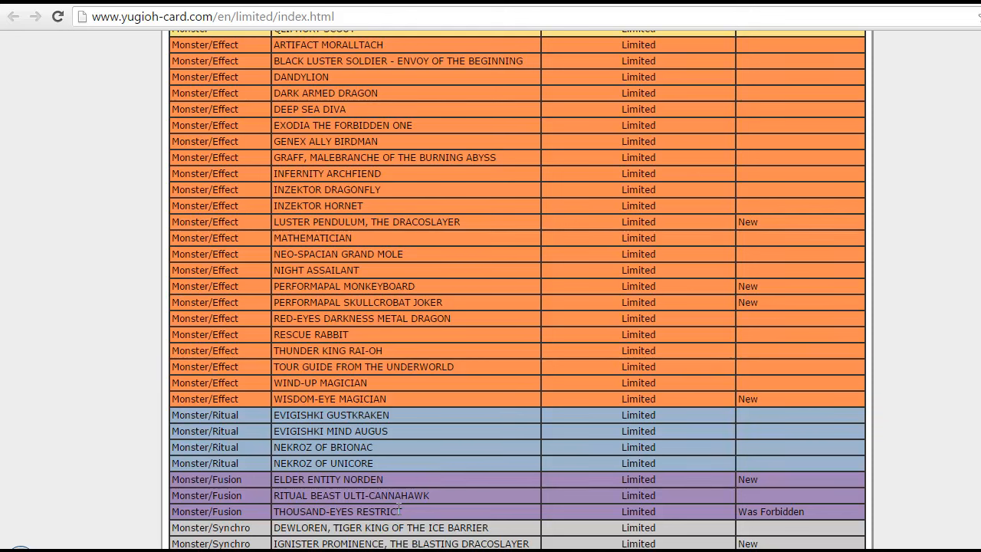
mouse_move(427, 515)
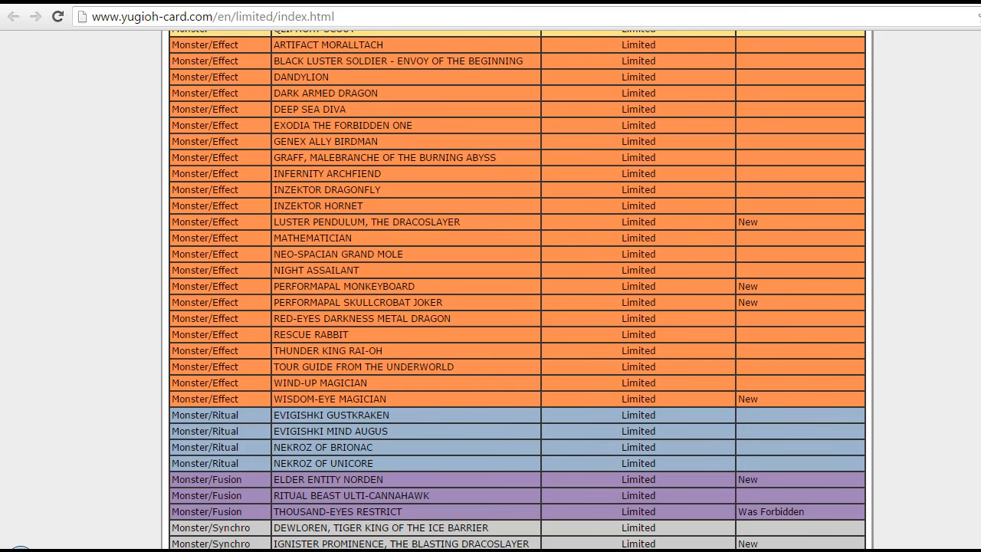
scroll("down", 3)
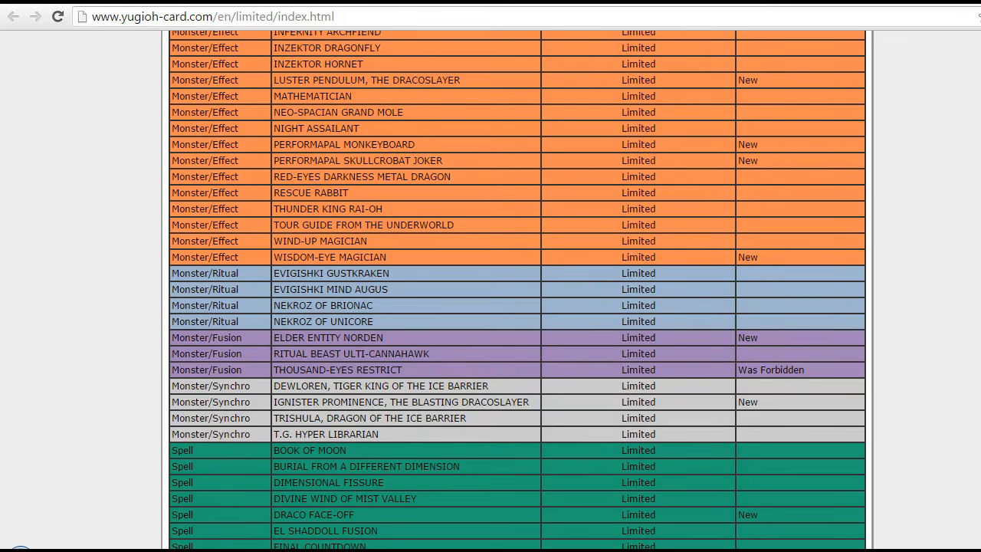
scroll("down", 3)
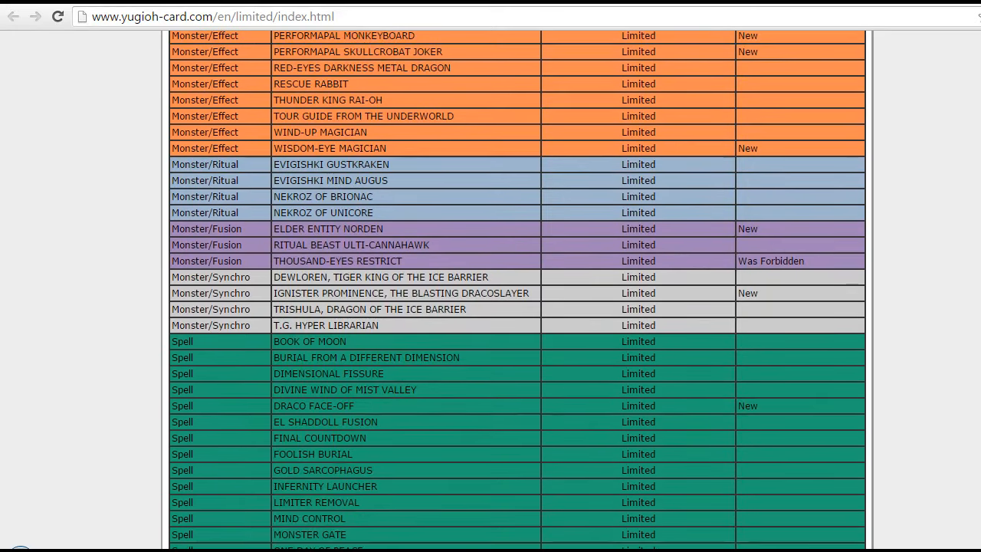
scroll("down", 3)
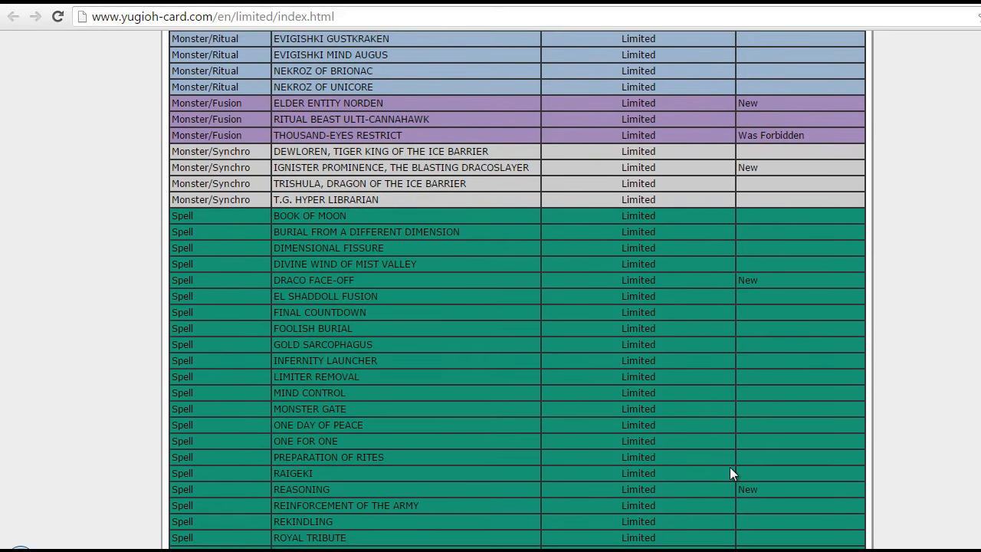
mouse_move(613, 500)
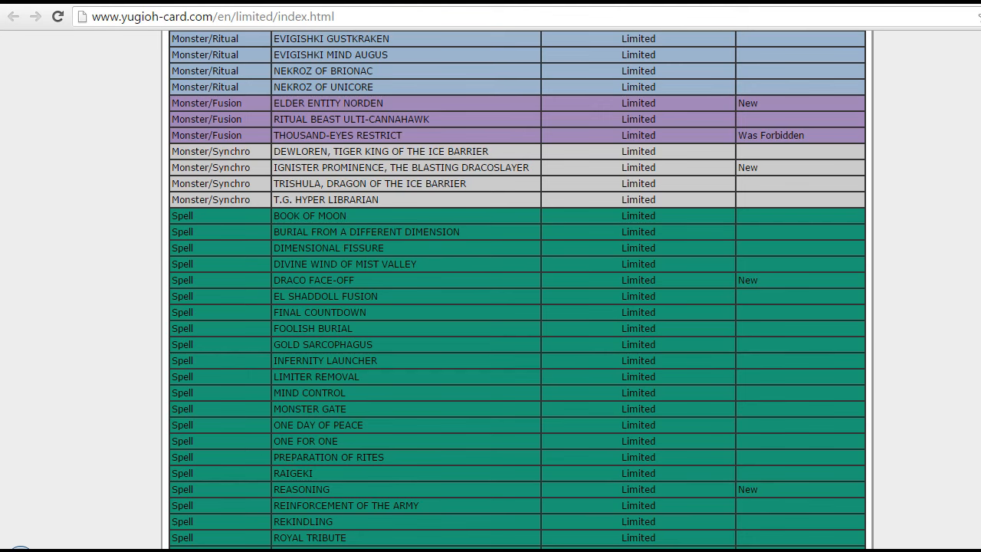
scroll("down", 3)
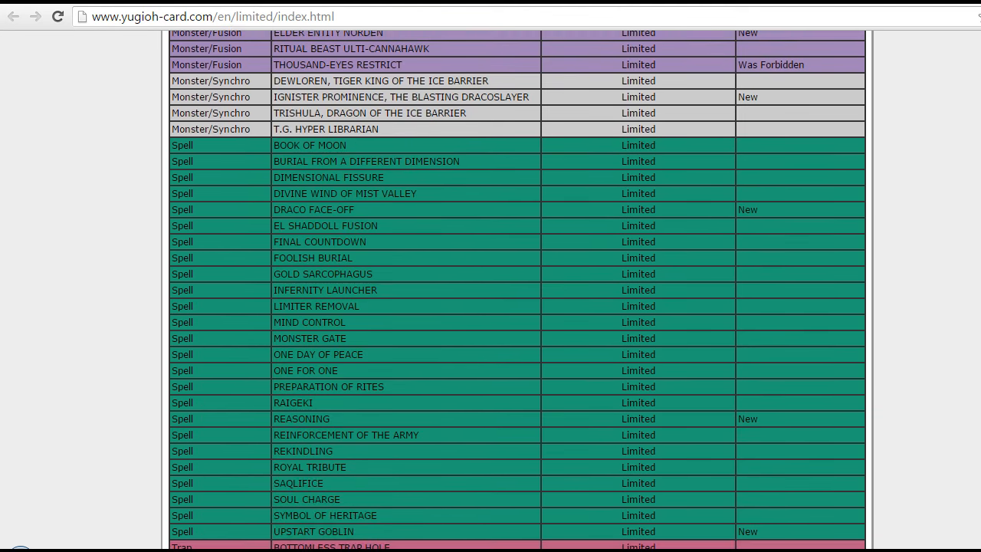
scroll("down", 3)
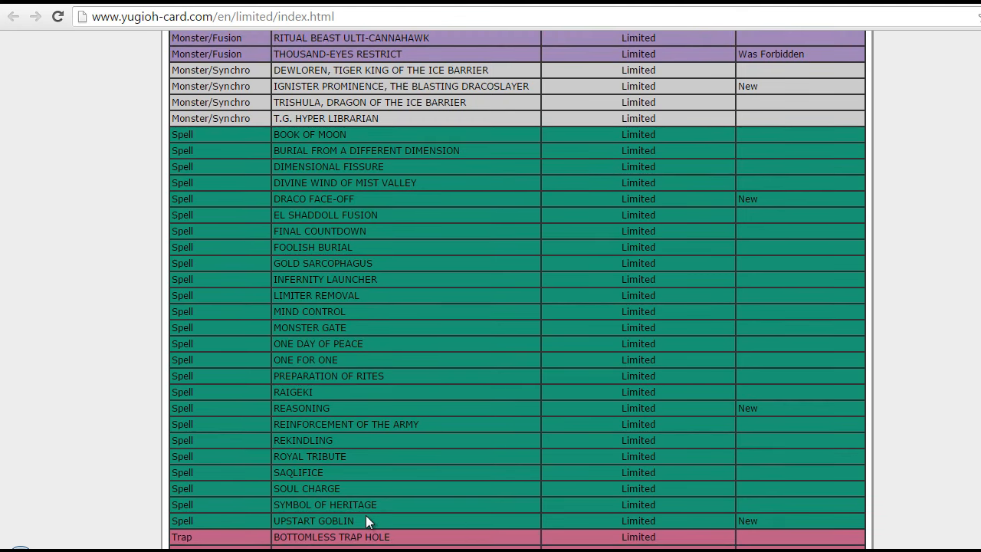
mouse_move(356, 521)
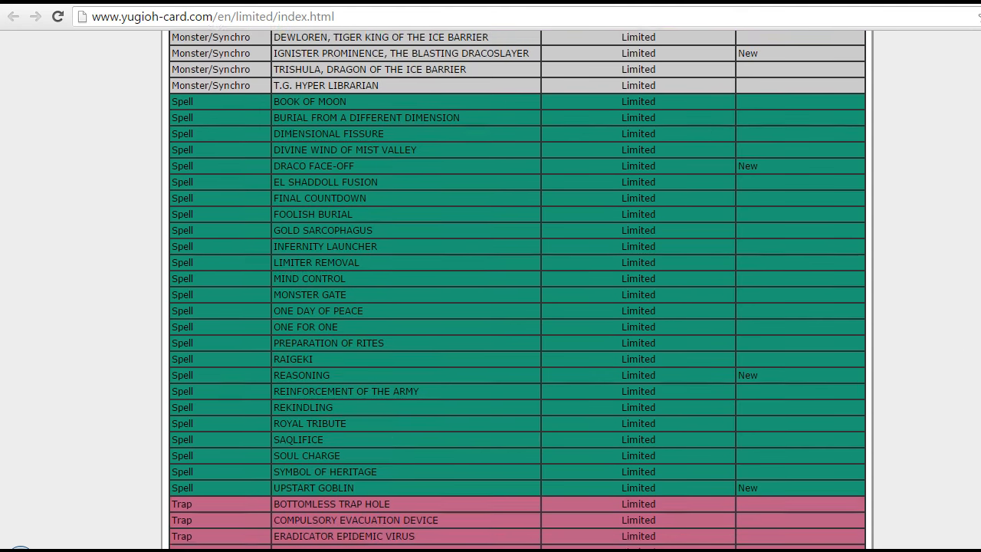
scroll("down", 3)
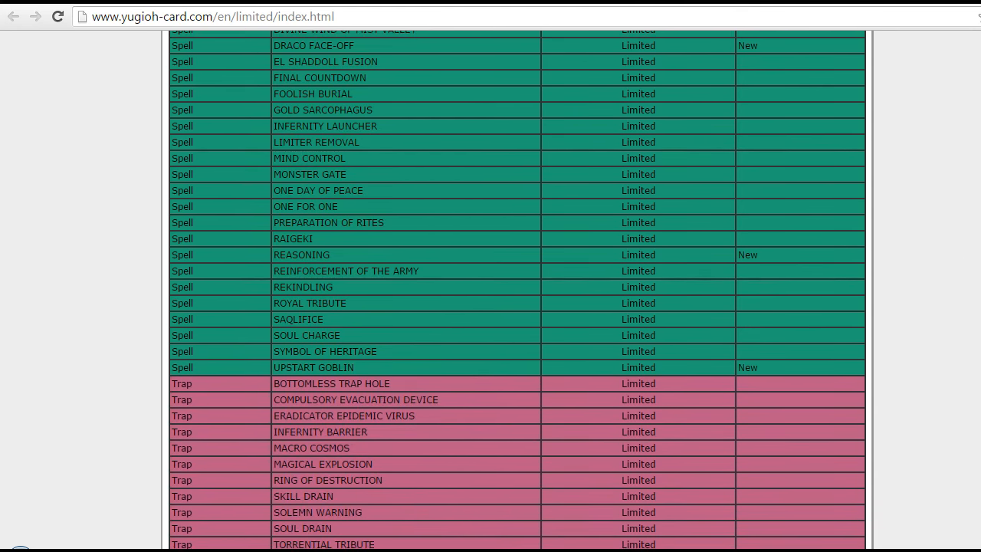
scroll("down", 3)
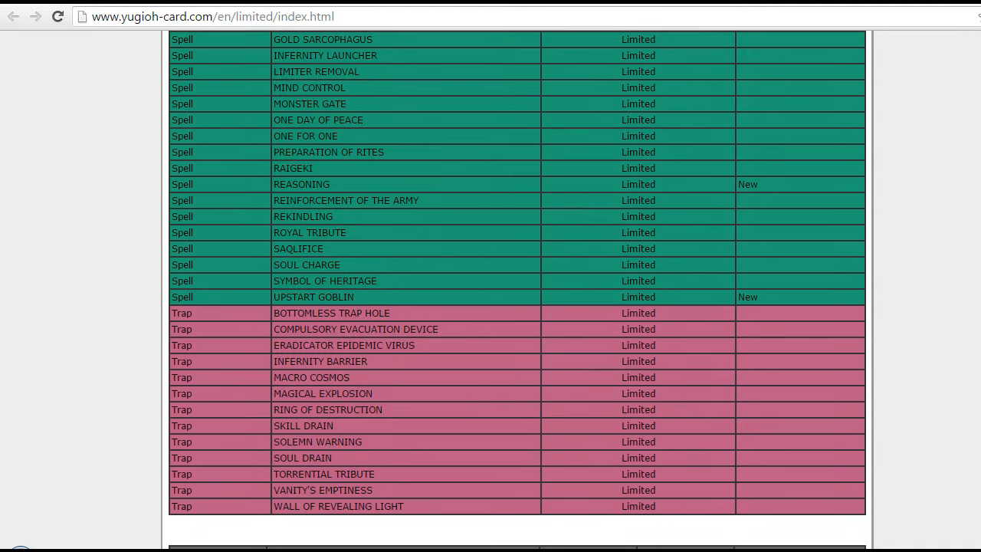
scroll("down", 3)
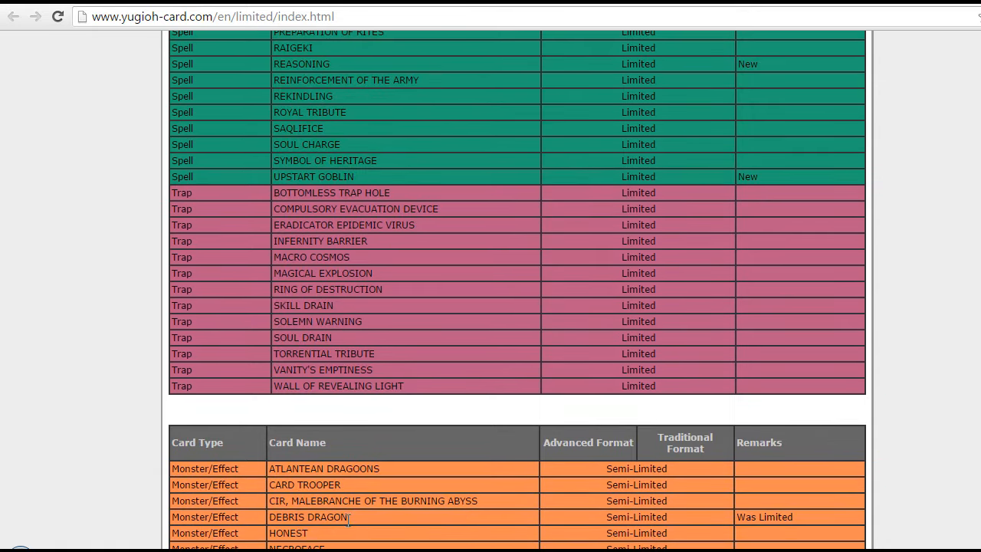
mouse_move(354, 526)
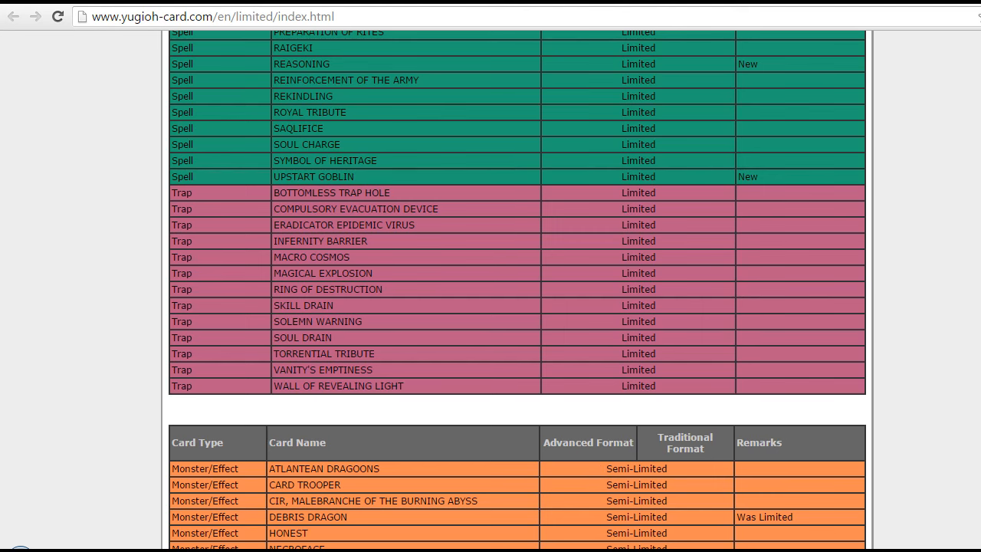
scroll("down", 3)
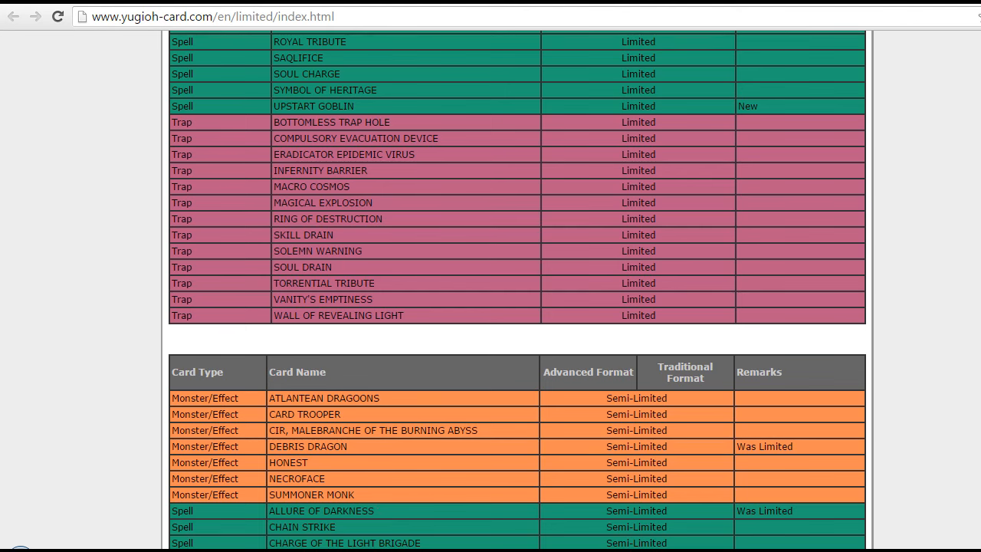
scroll("down", 3)
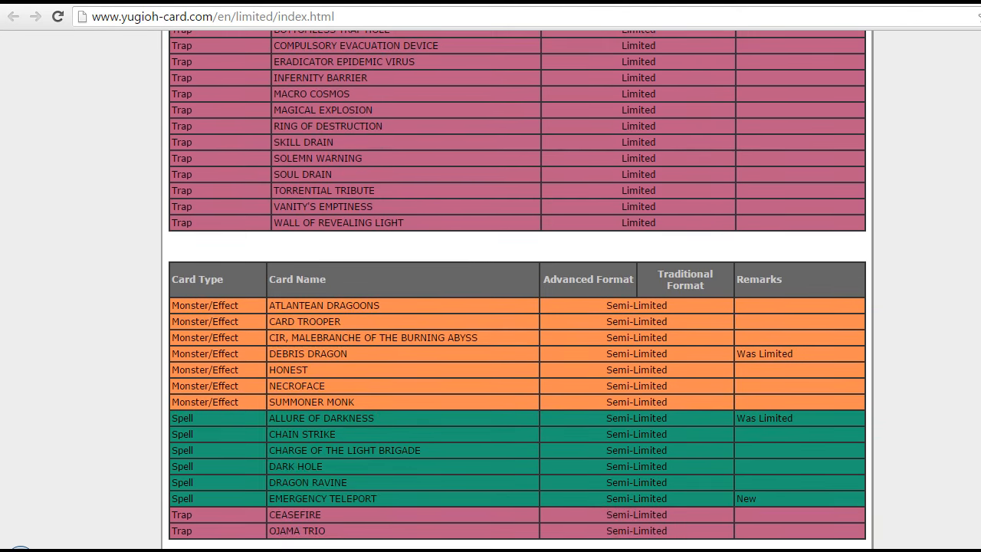
mouse_move(570, 487)
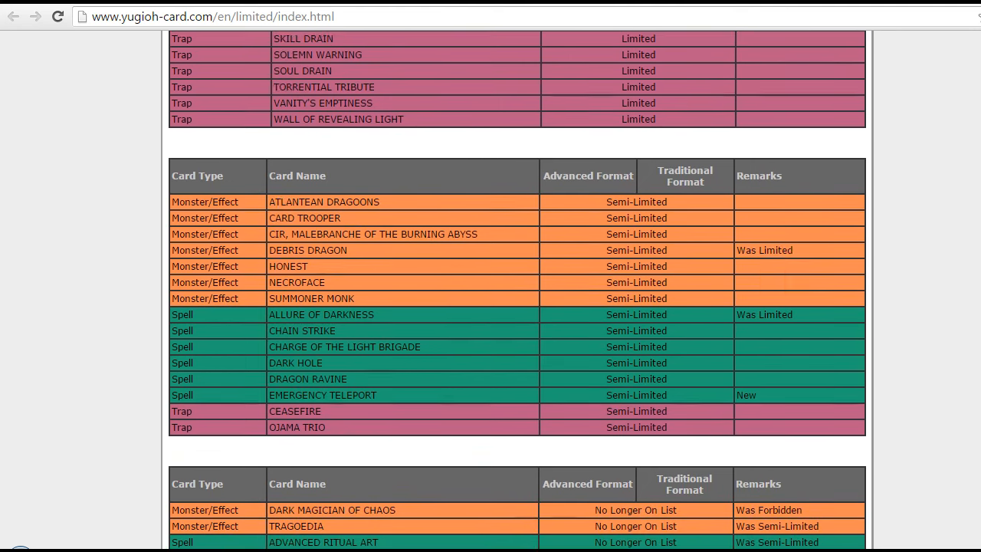
scroll("down", 3)
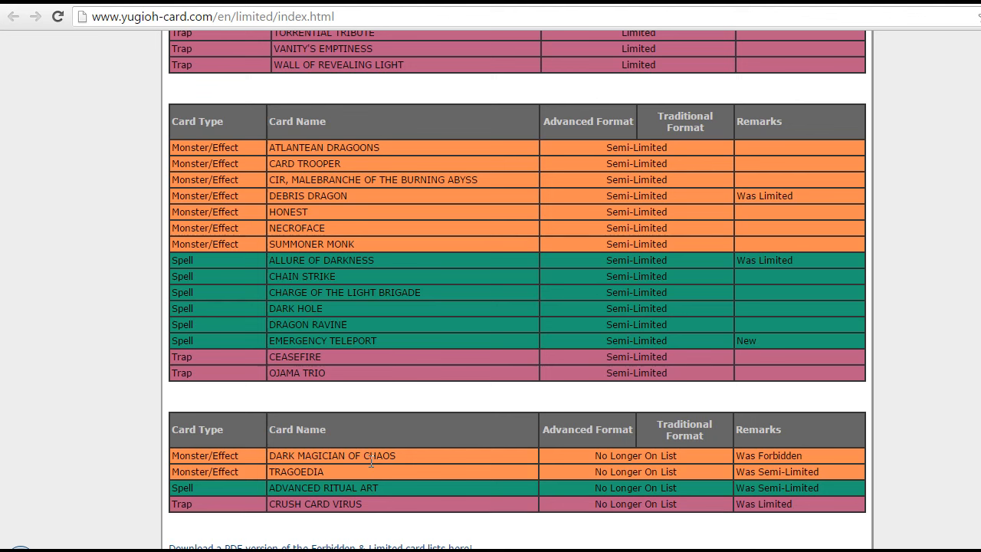
mouse_move(382, 496)
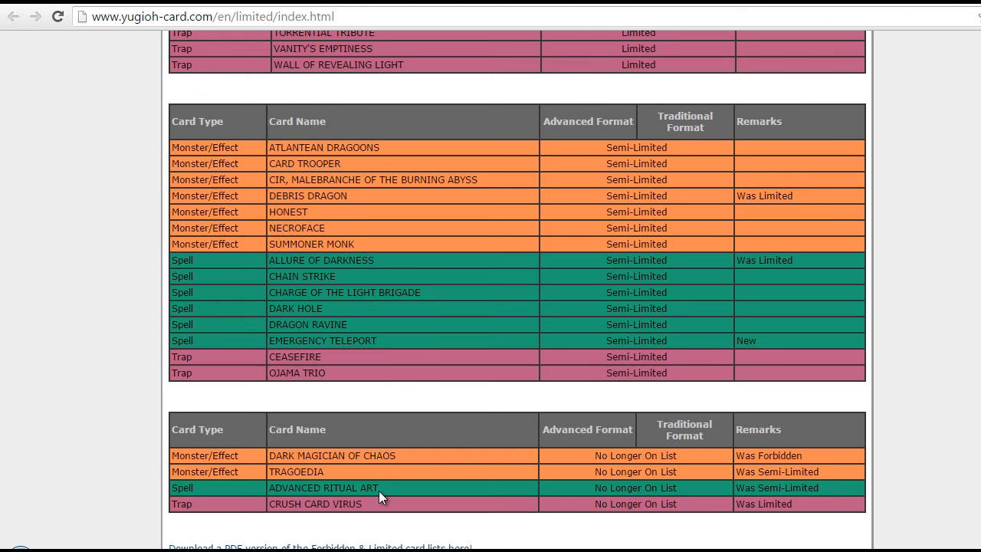
mouse_move(353, 503)
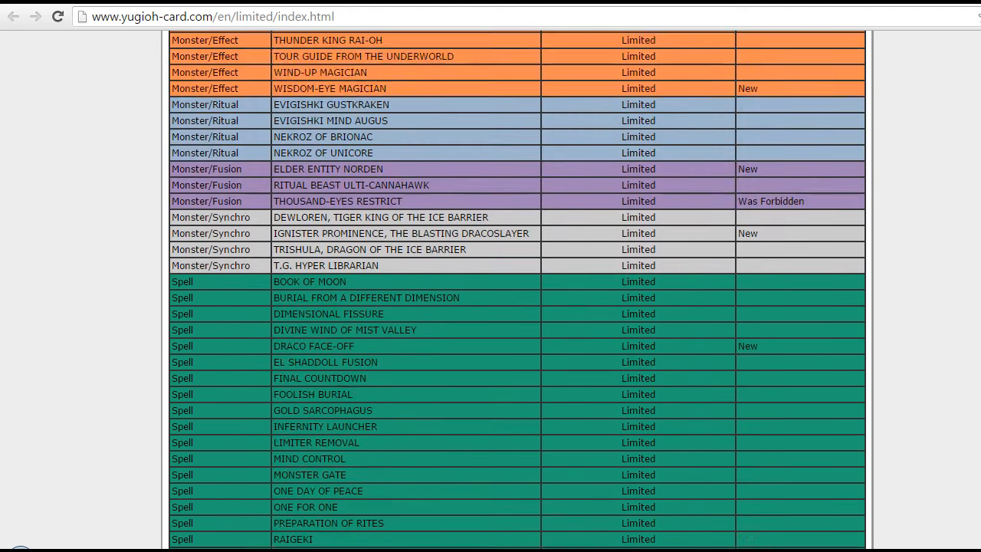
scroll("down", 3)
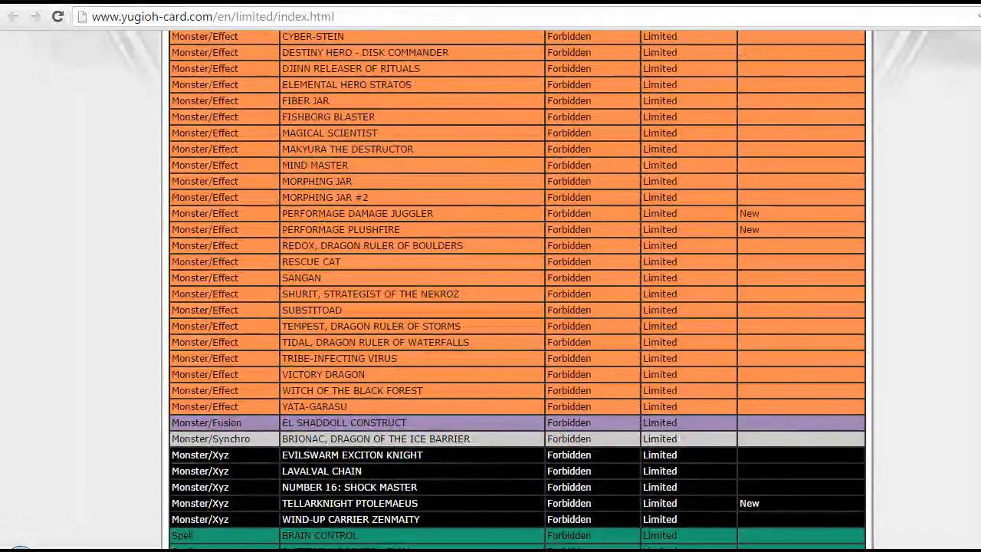
scroll("down", 3)
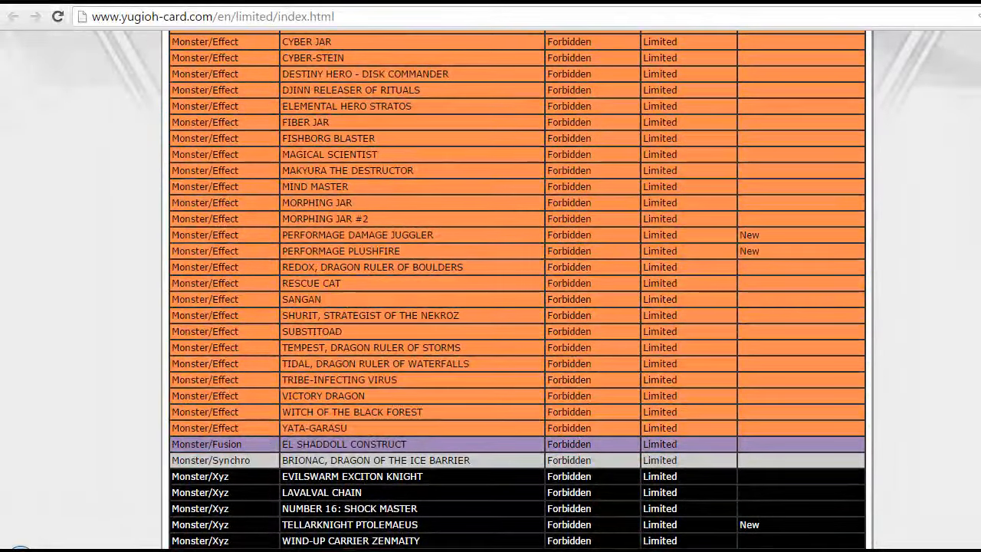
scroll("down", 3)
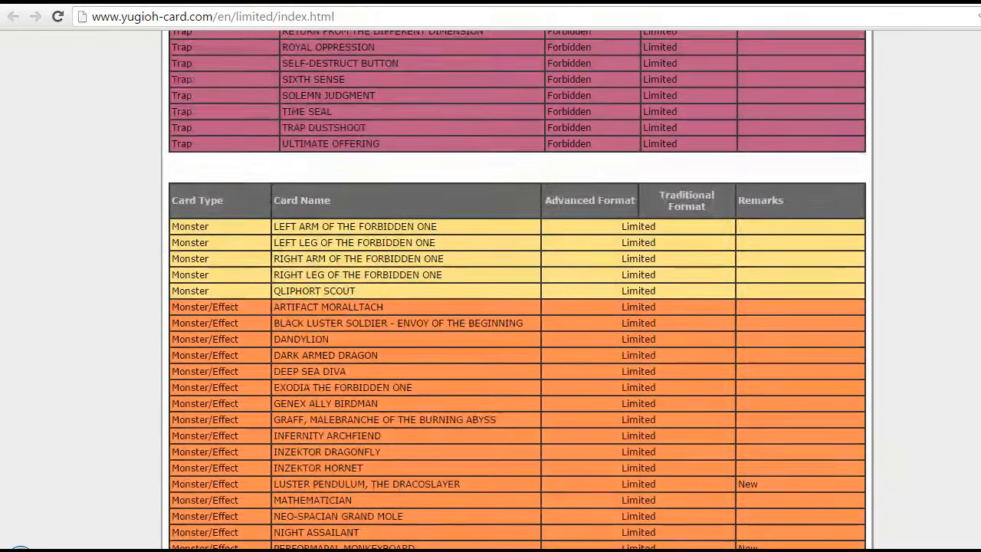
scroll("down", 3)
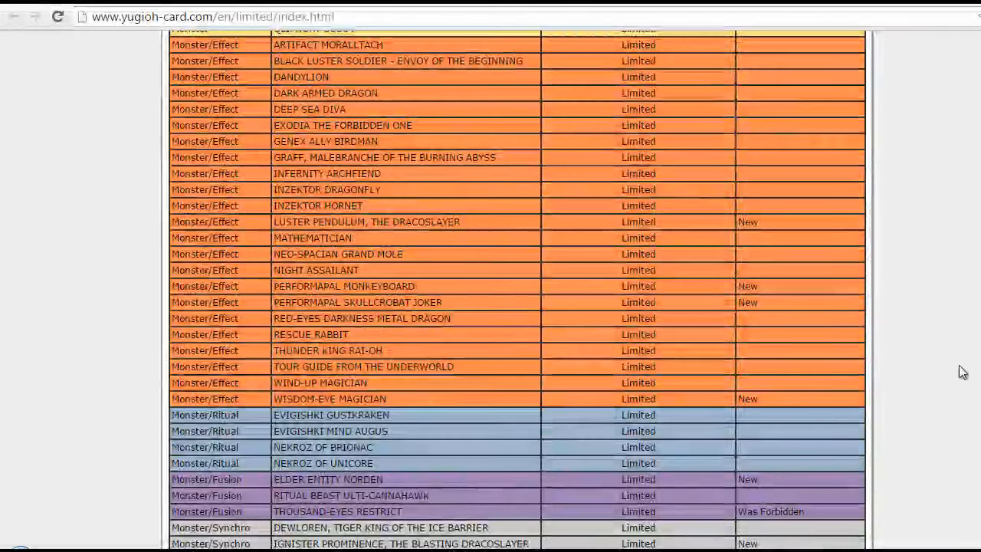
mouse_move(896, 441)
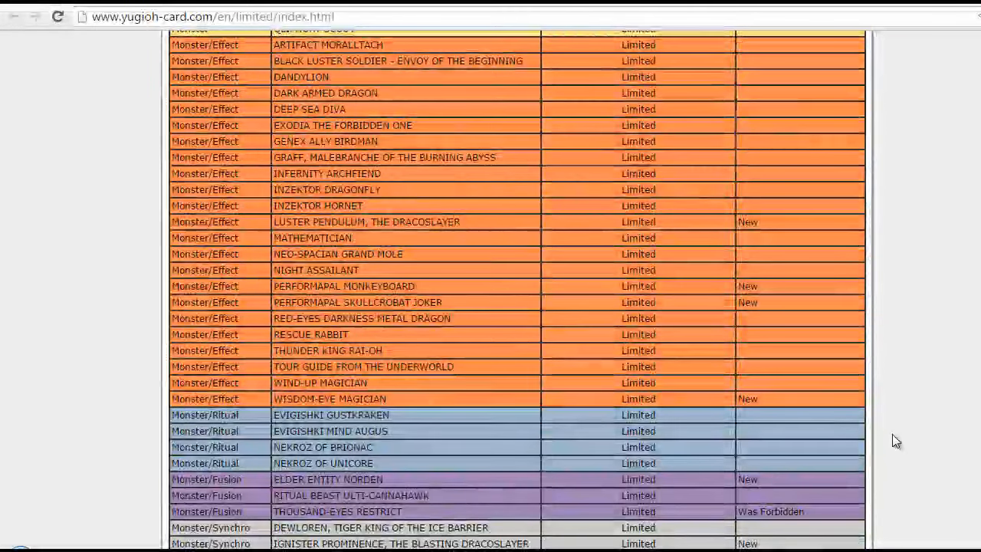
scroll("down", 3)
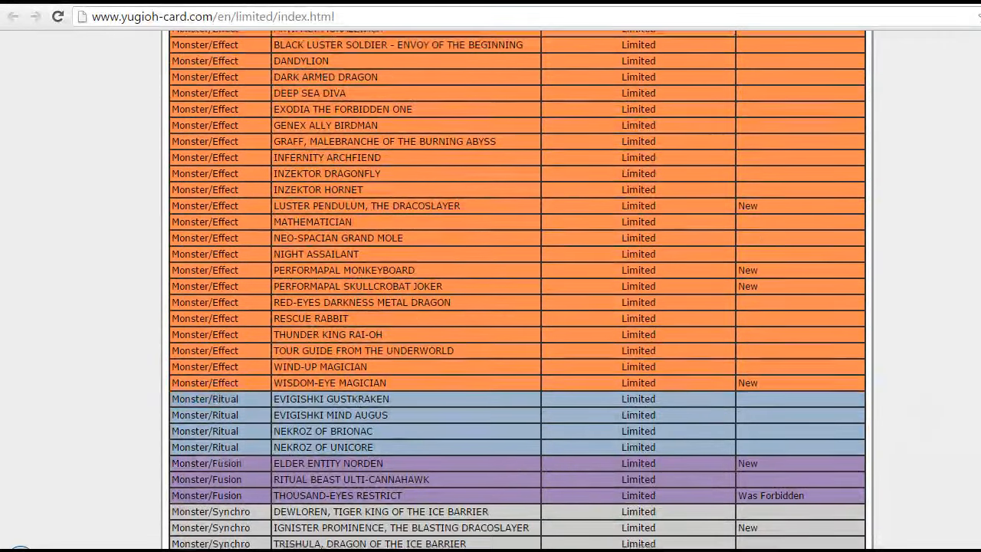
scroll("down", 3)
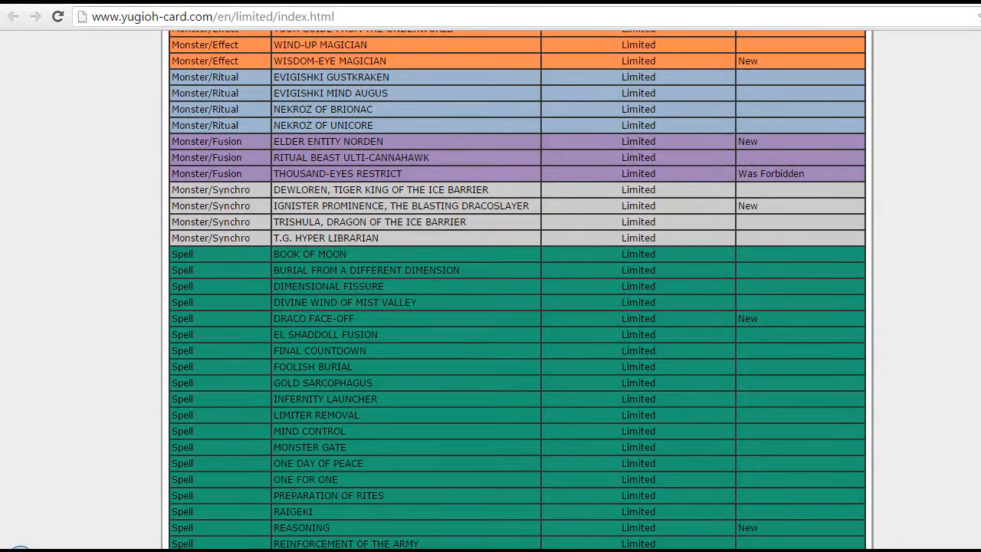
scroll("down", 3)
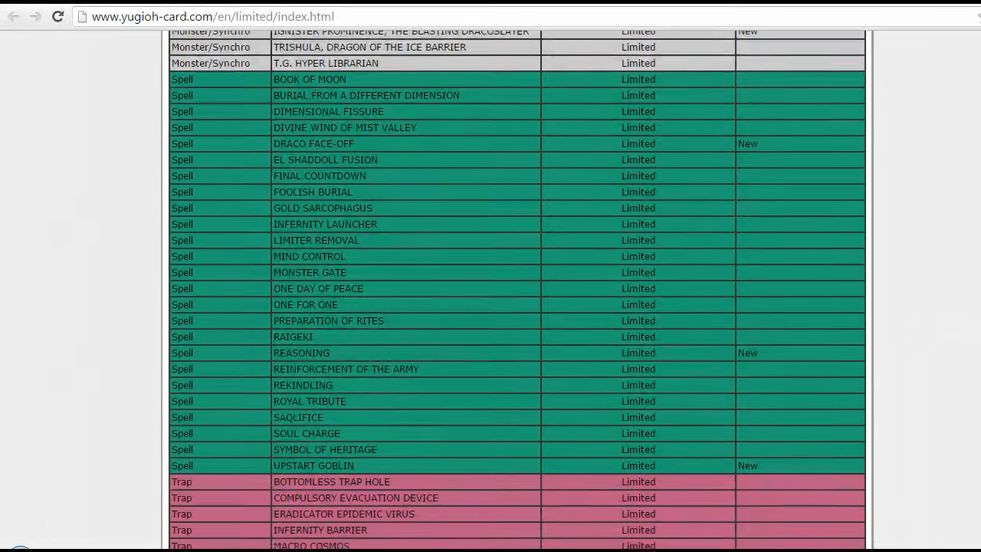
scroll("down", 3)
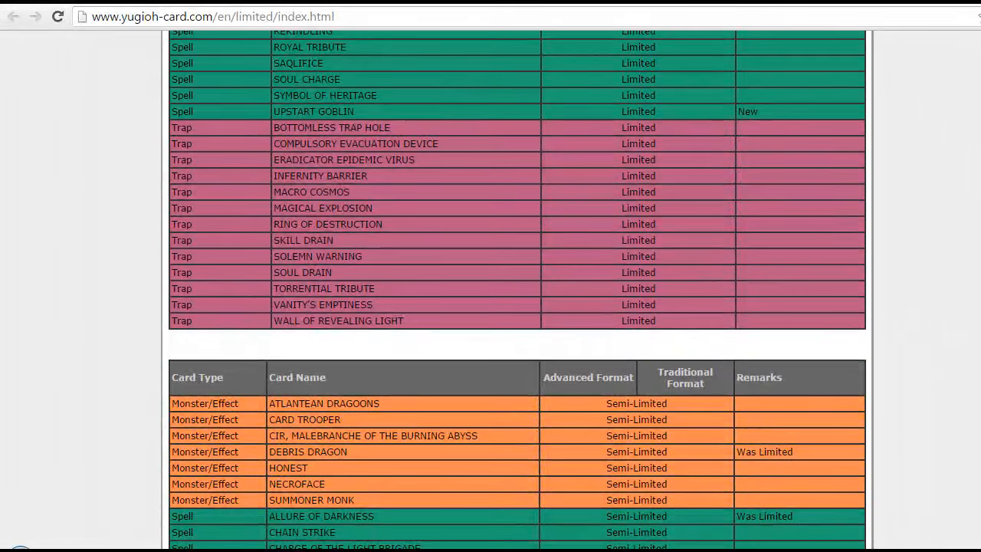
scroll("down", 3)
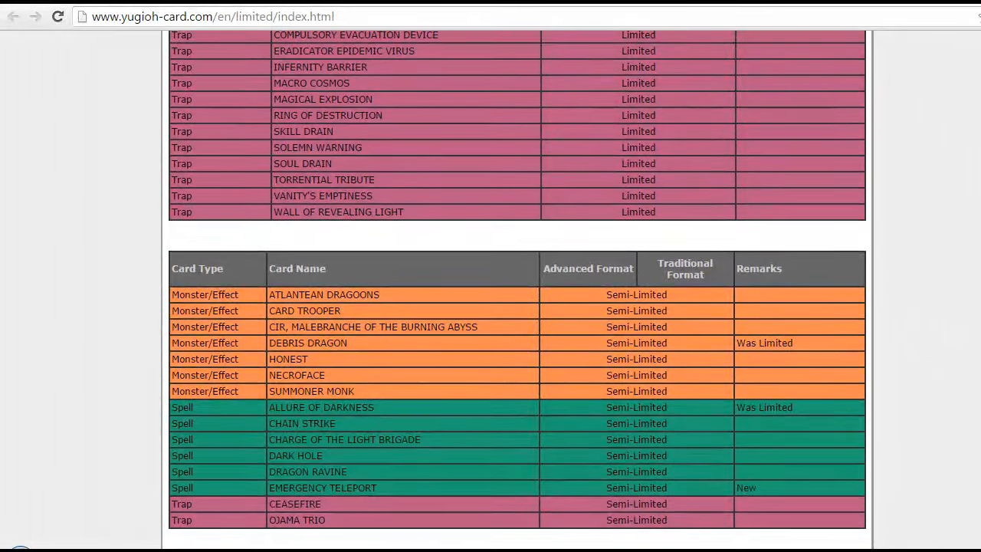
scroll("down", 3)
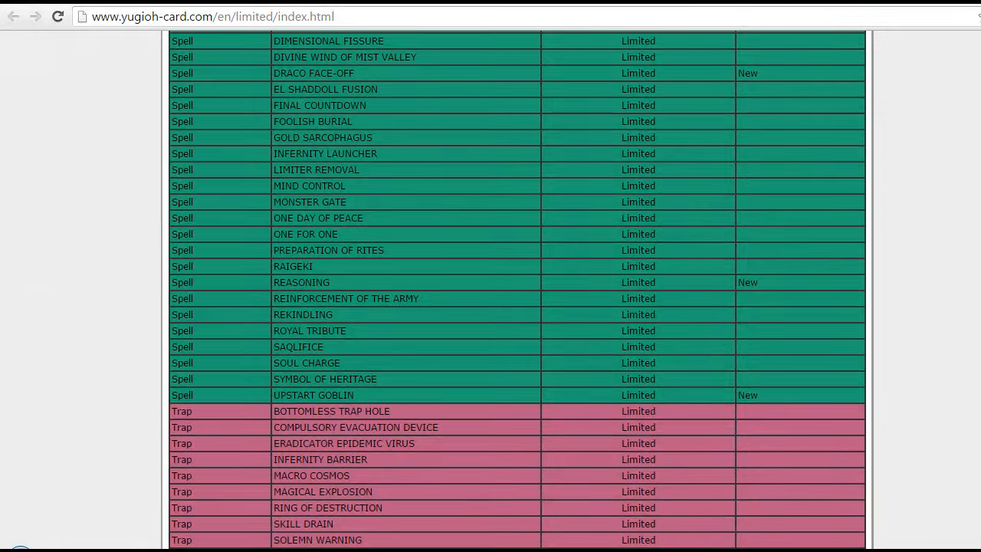
scroll("up", 3)
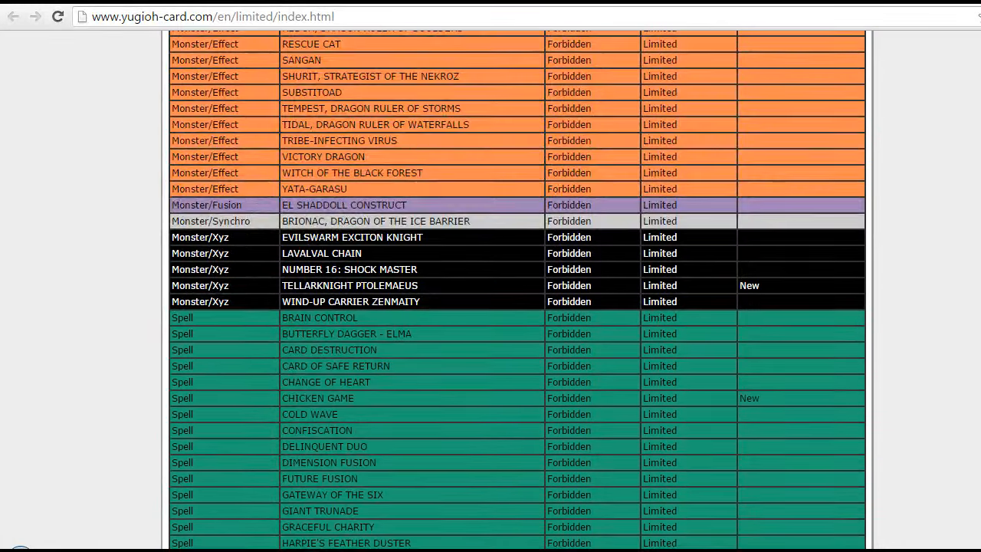
scroll("up", 3)
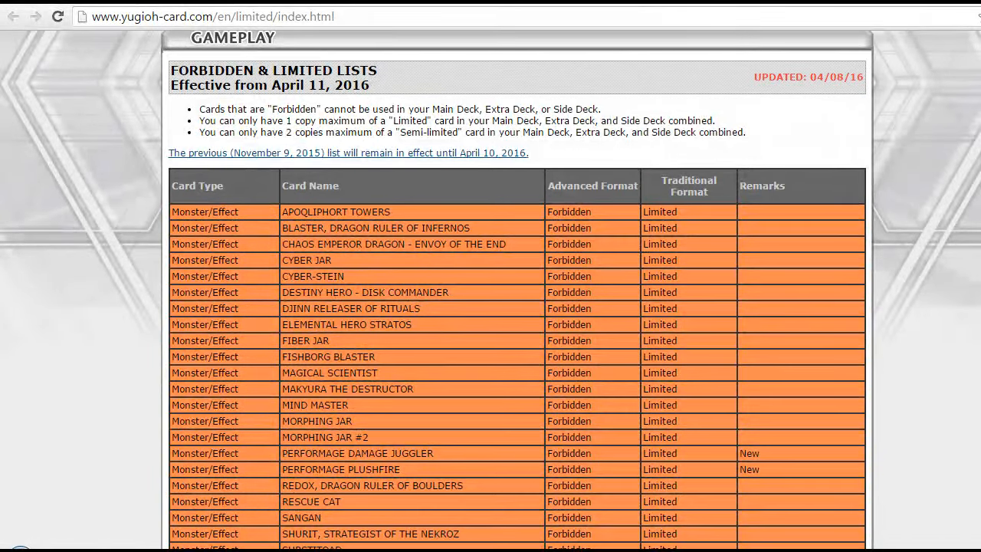
scroll("down", 3)
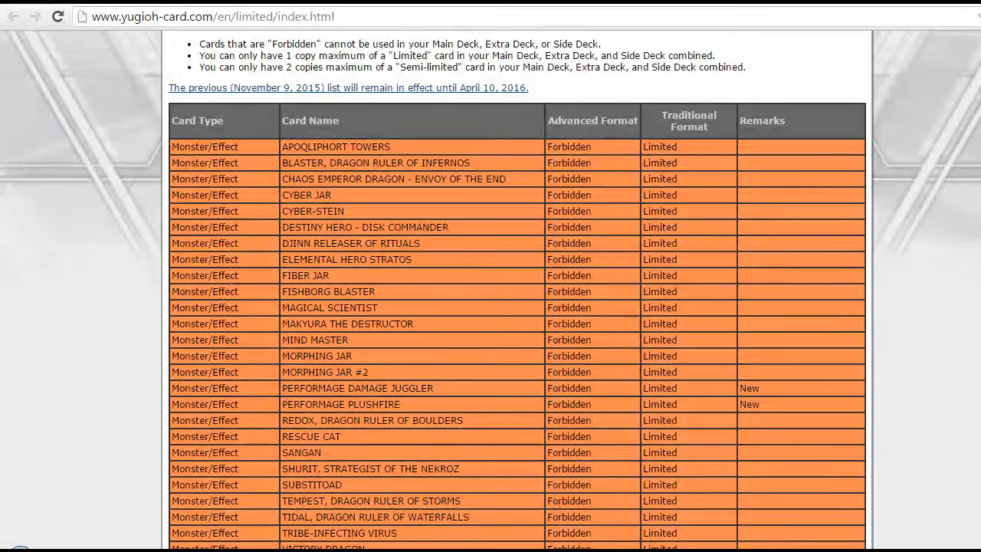